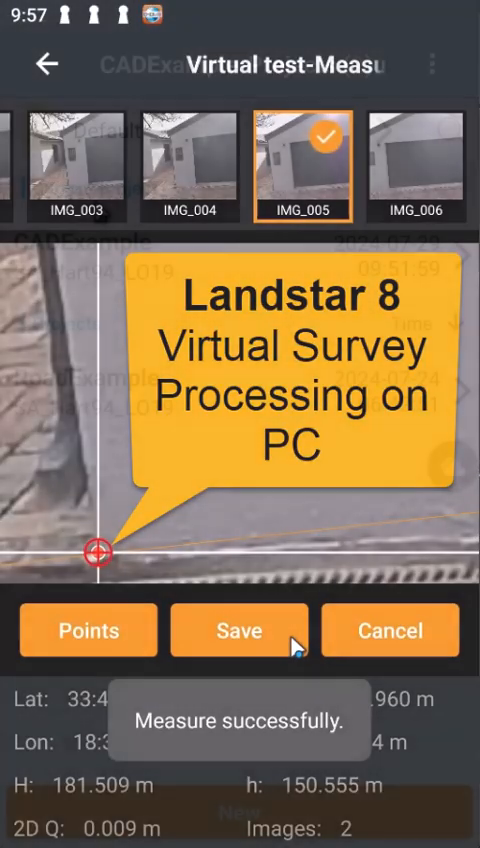
# Open the chosen survey project from the Projects list, landing on its Project menu.
pyautogui.click(44, 64)
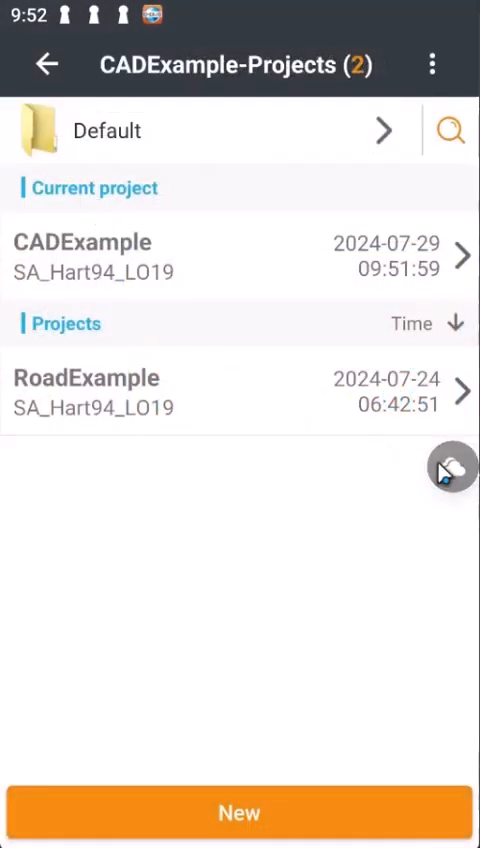
pyautogui.click(452, 466)
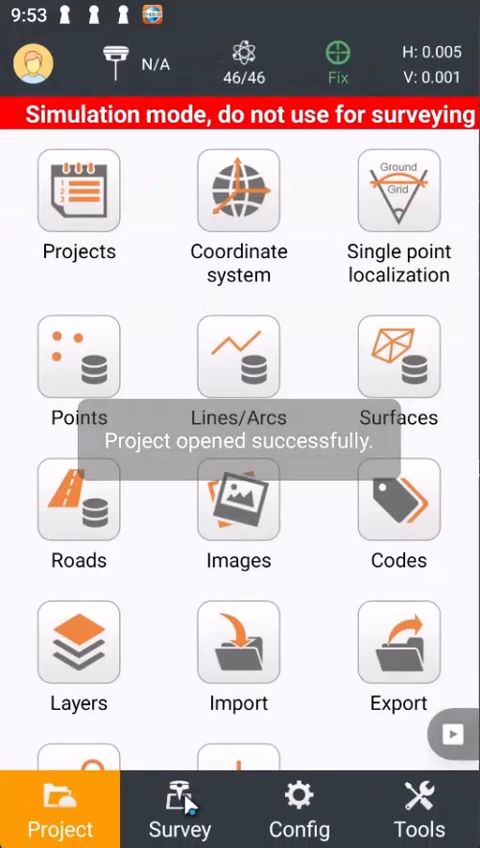
# Go to the Survey functions and bring up the Visual survey image task list with Task1.
pyautogui.click(180, 808)
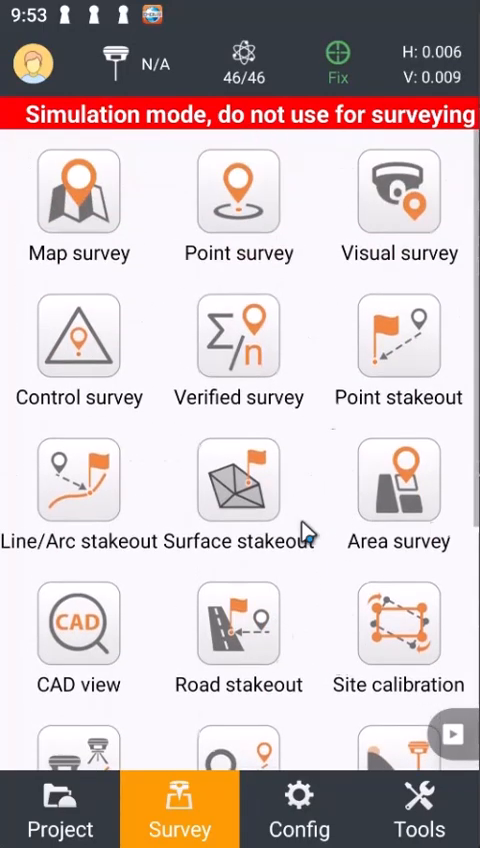
pyautogui.click(400, 190)
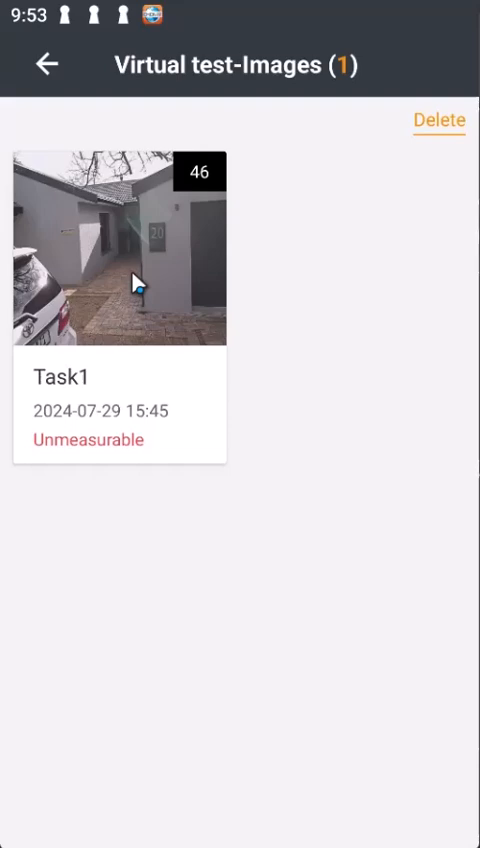
# Open Task1 and run Local Process on its 46 survey images.
pyautogui.click(120, 304)
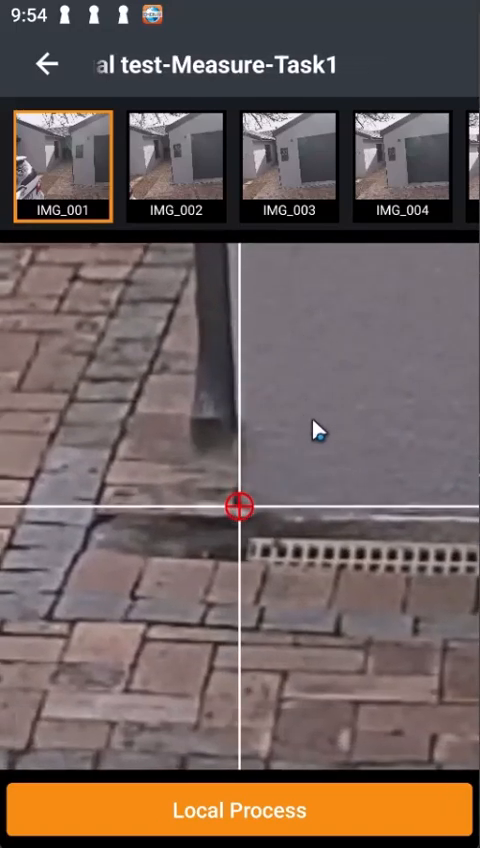
pyautogui.click(240, 810)
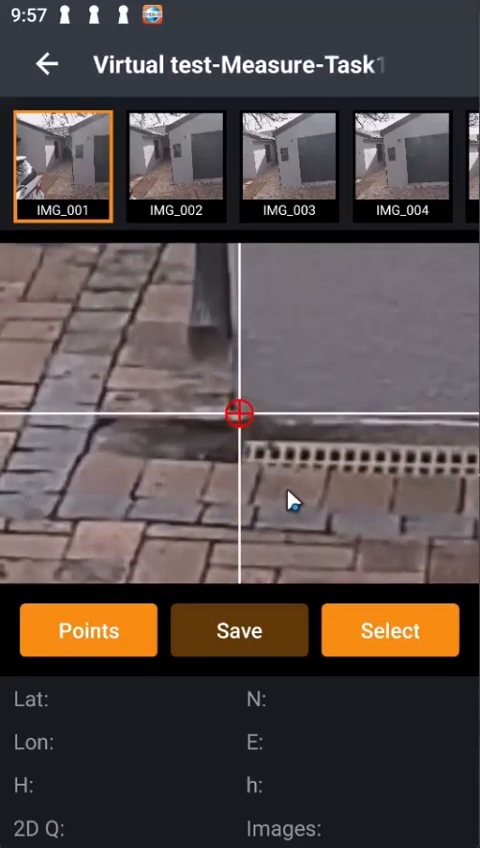
# Measure the pavement corner in IMG_001, then again in IMG_005 for point vrtk_1.
pyautogui.click(240, 630)
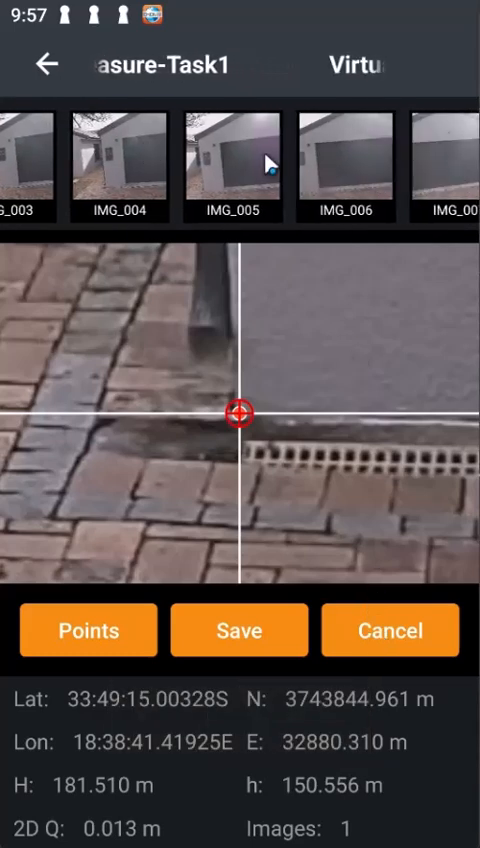
pyautogui.hscroll(-3)
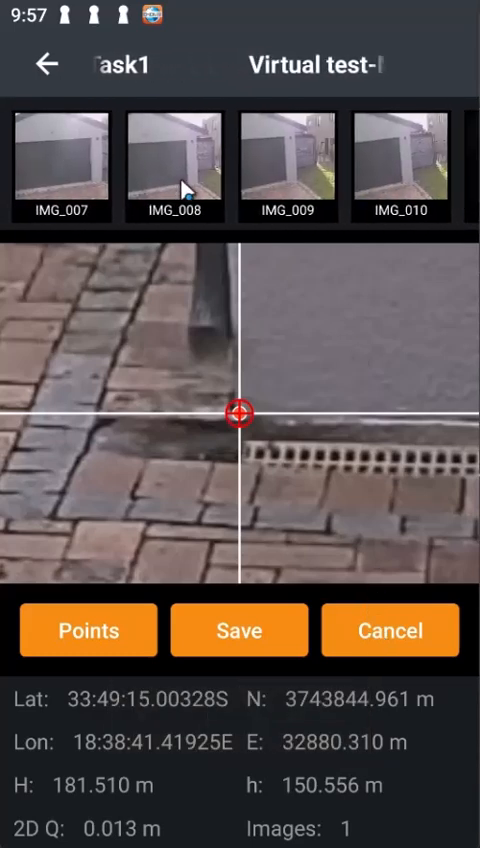
pyautogui.hscroll(-3)
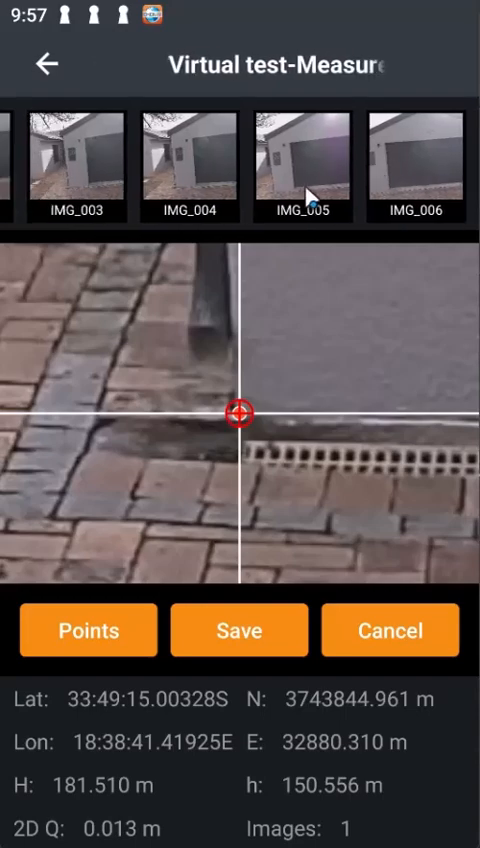
pyautogui.click(304, 168)
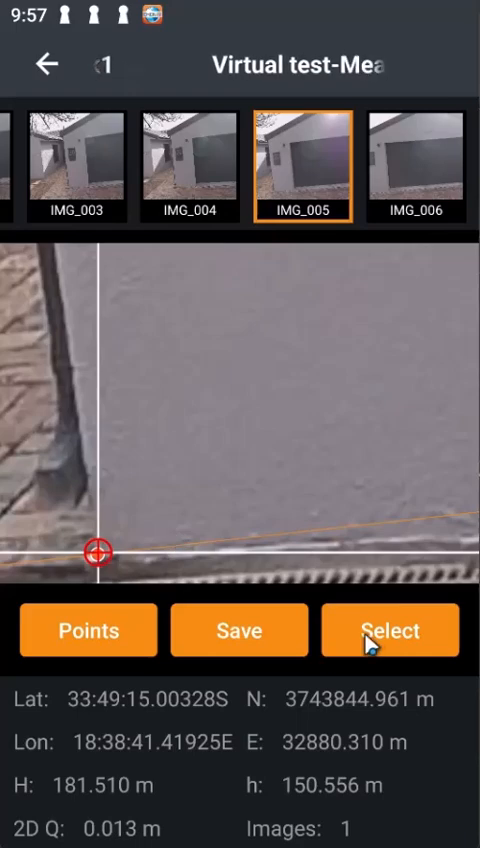
pyautogui.click(240, 630)
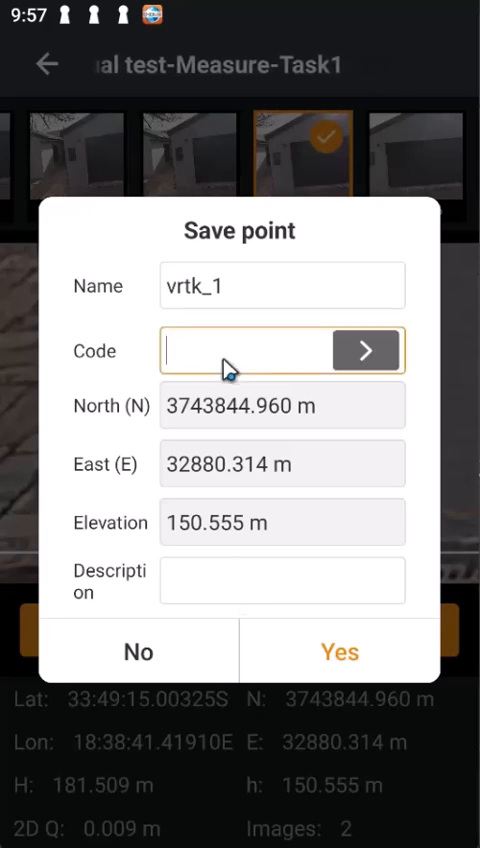
# Save point vrtk_1 with the code 'cnrbuilding' entered in the Code field.
pyautogui.write('cnr')
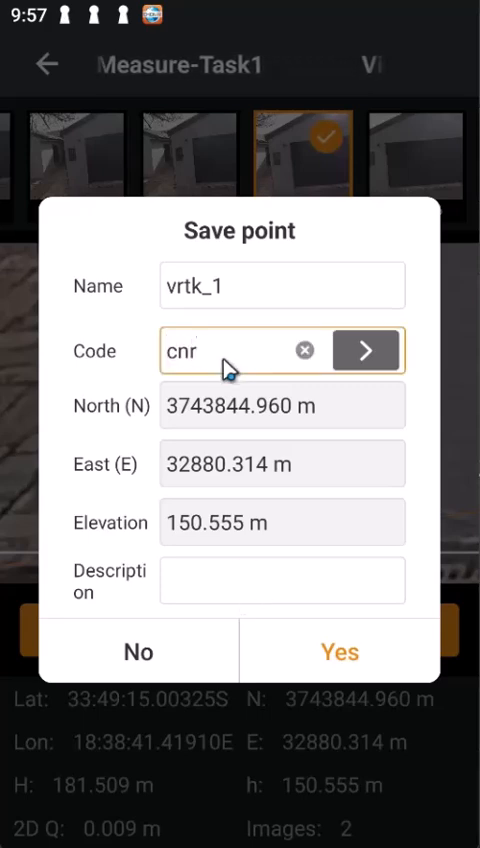
pyautogui.write('building')
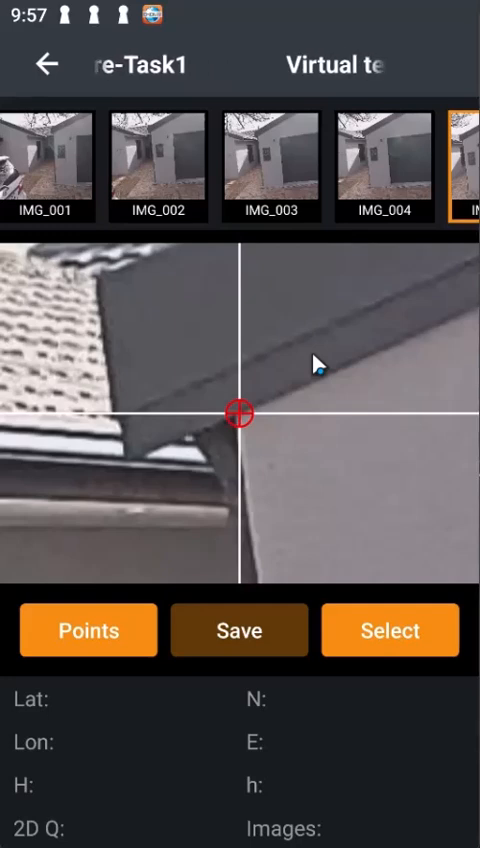
# Measure the building's roof corner in IMG_001, IMG_002 and a third image.
pyautogui.click(388, 630)
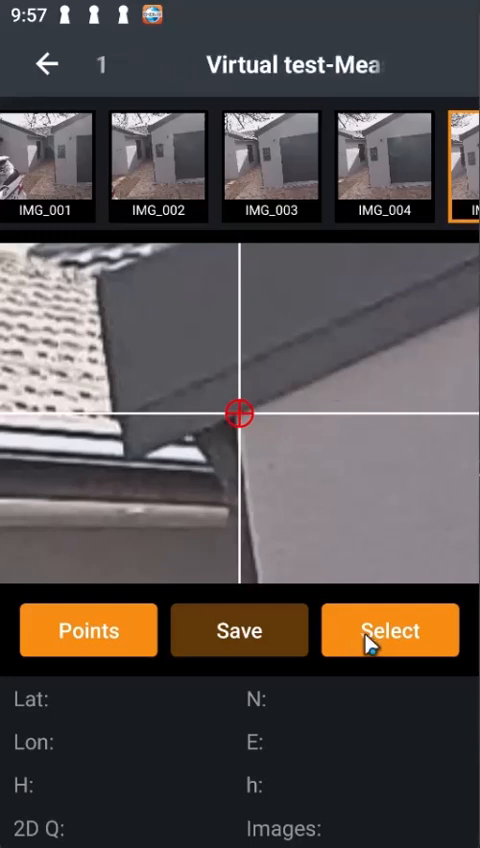
pyautogui.click(388, 630)
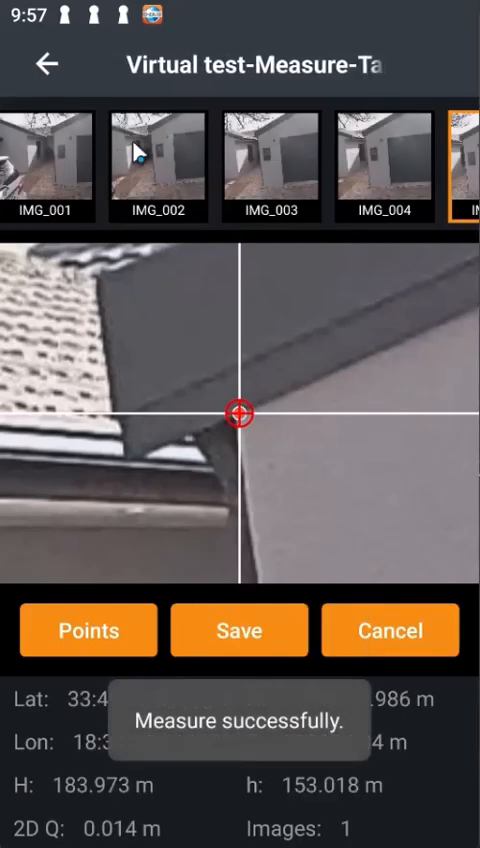
pyautogui.click(156, 168)
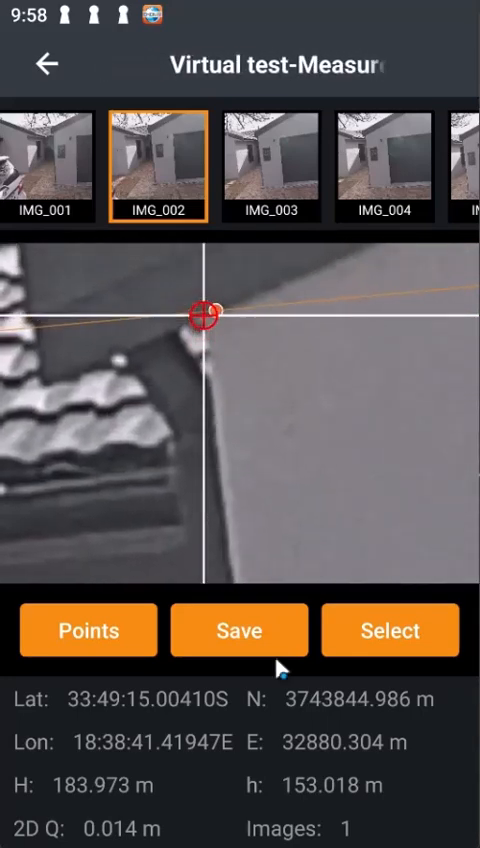
pyautogui.click(238, 630)
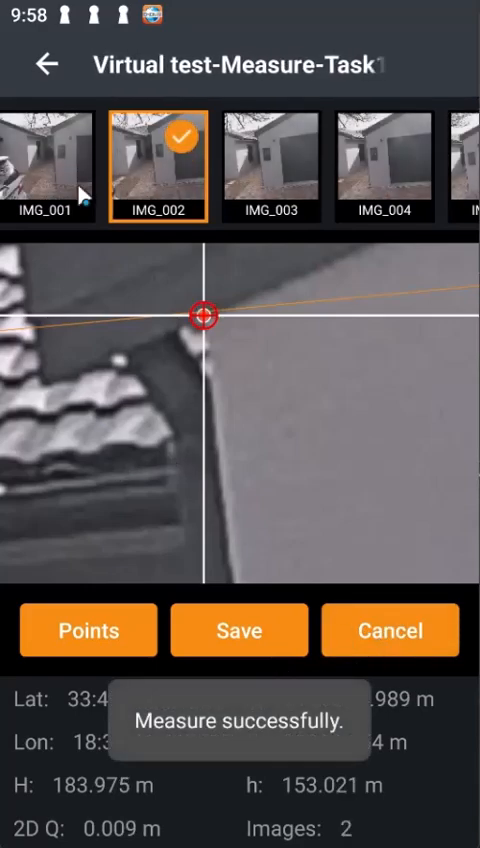
pyautogui.hscroll(3)
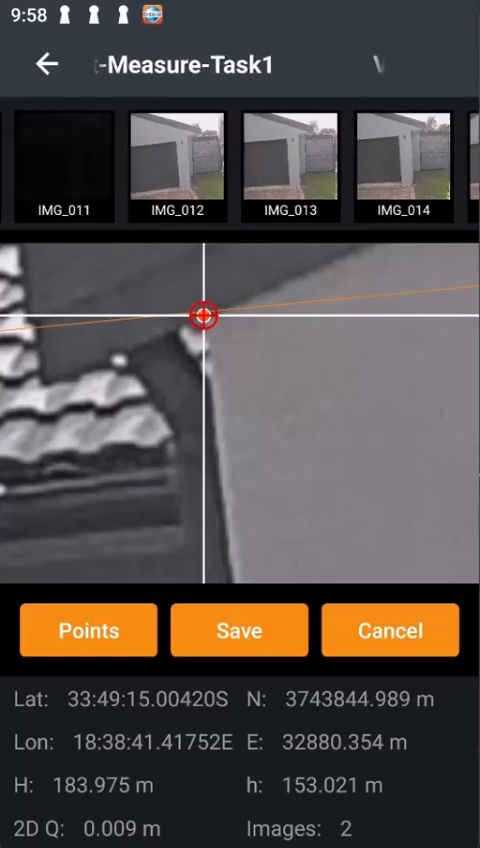
pyautogui.hscroll(-3)
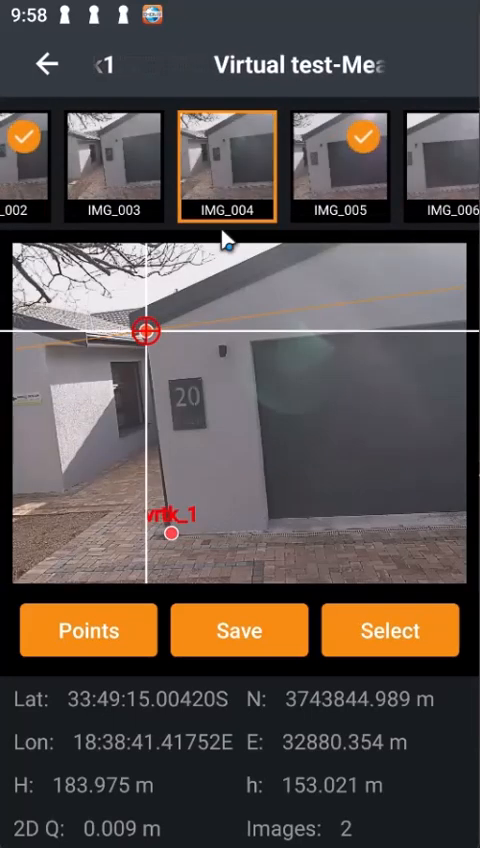
pyautogui.click(116, 164)
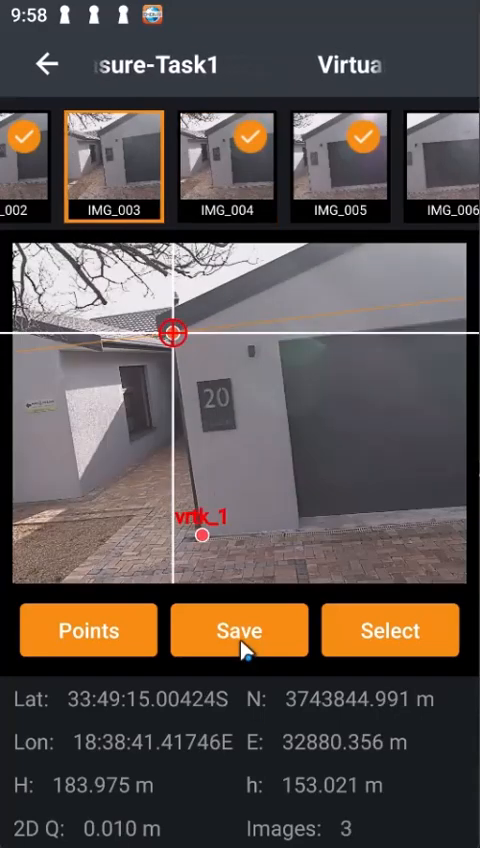
# Save the roof corner as vrtk_2 with a building-top code and list both points in the Points table.
pyautogui.click(238, 630)
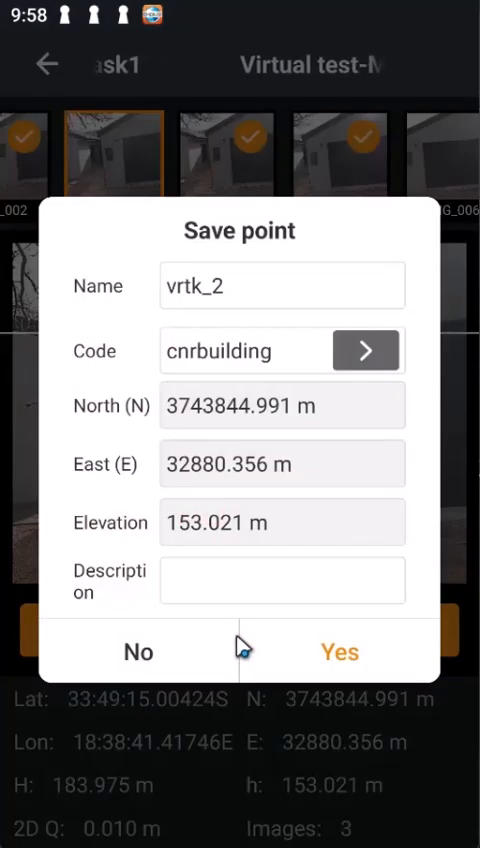
pyautogui.click(240, 352)
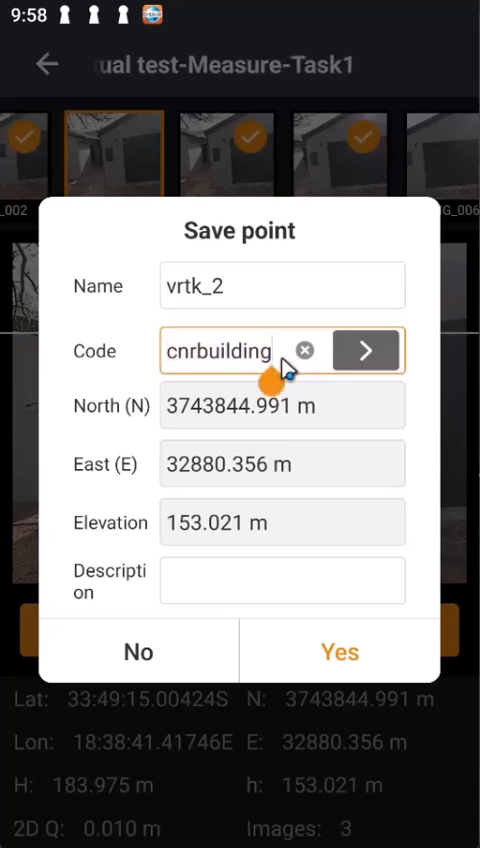
pyautogui.write('tio')
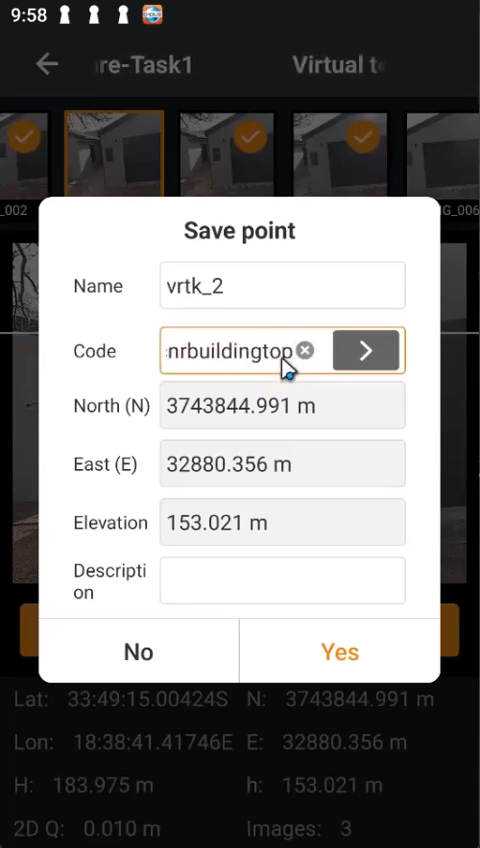
pyautogui.click(340, 652)
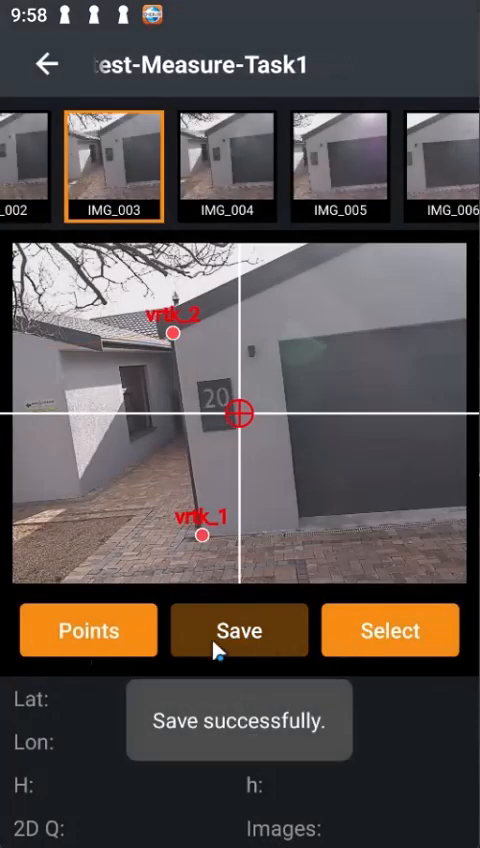
pyautogui.click(88, 630)
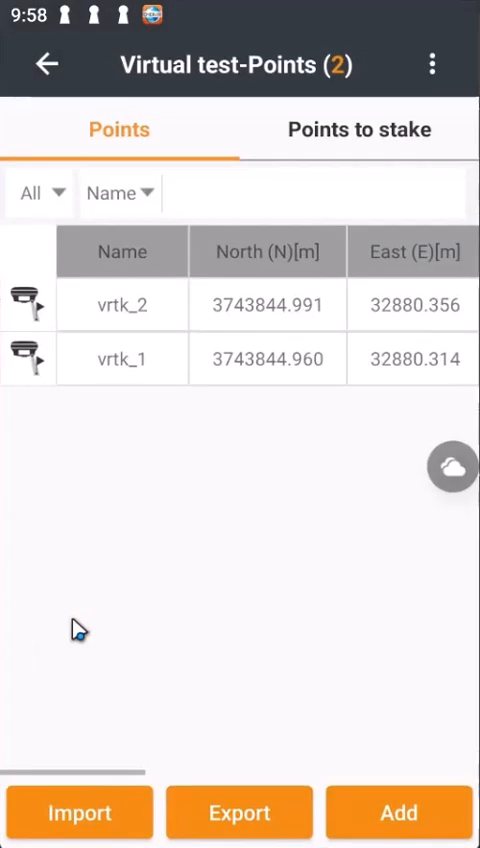
pyautogui.moveTo(228, 550)
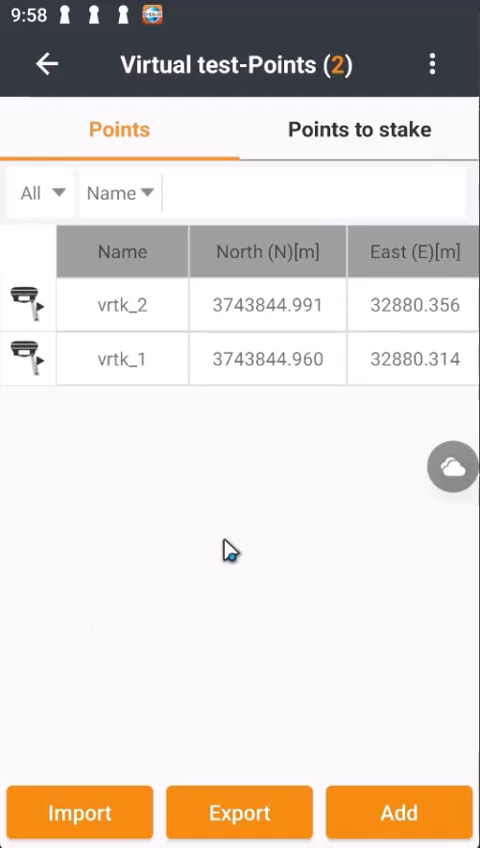